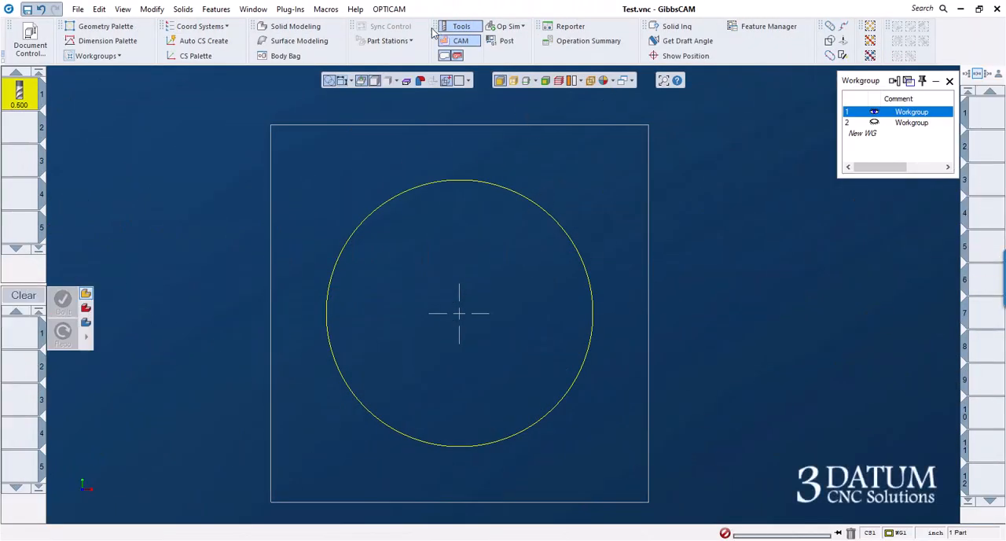
pyautogui.moveTo(299, 40)
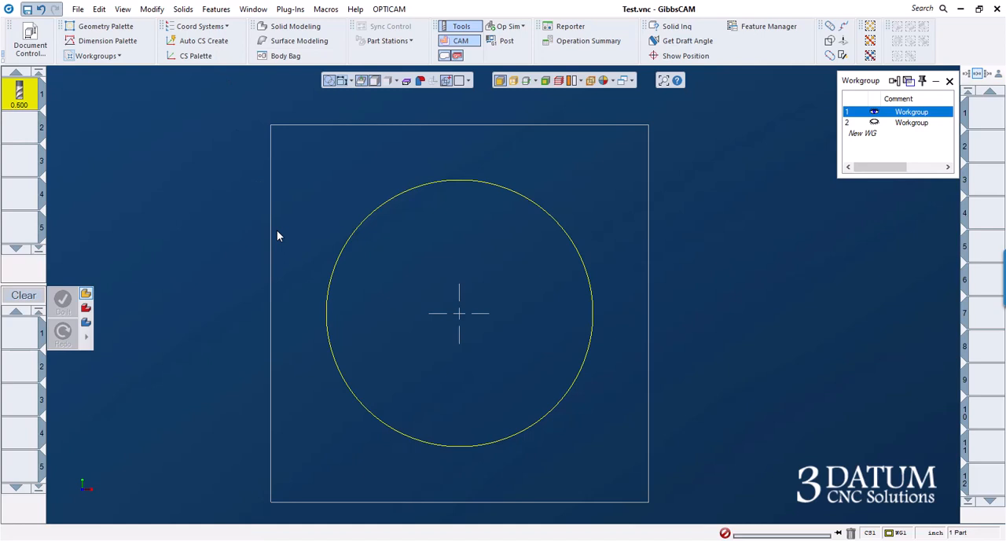
pyautogui.moveTo(590, 299)
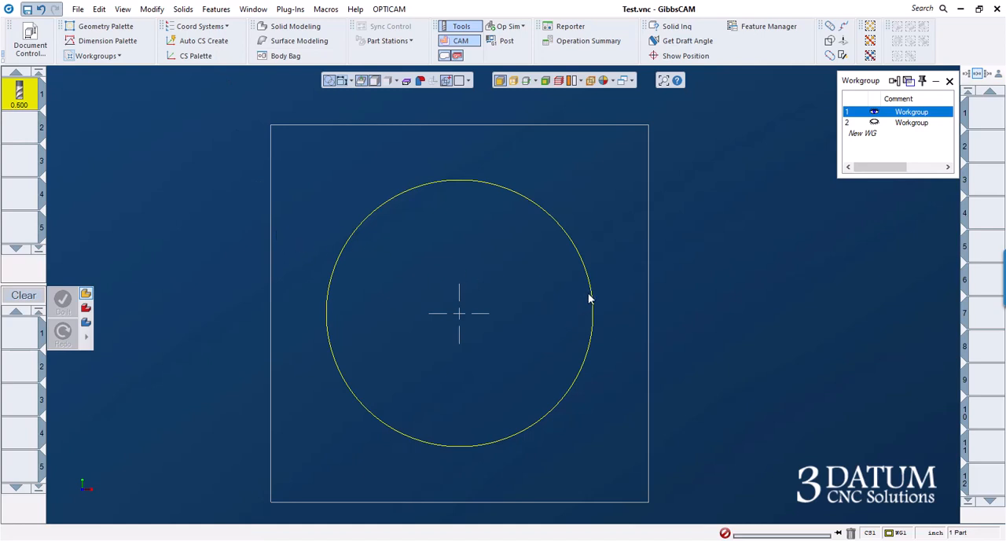
pyautogui.moveTo(459, 189)
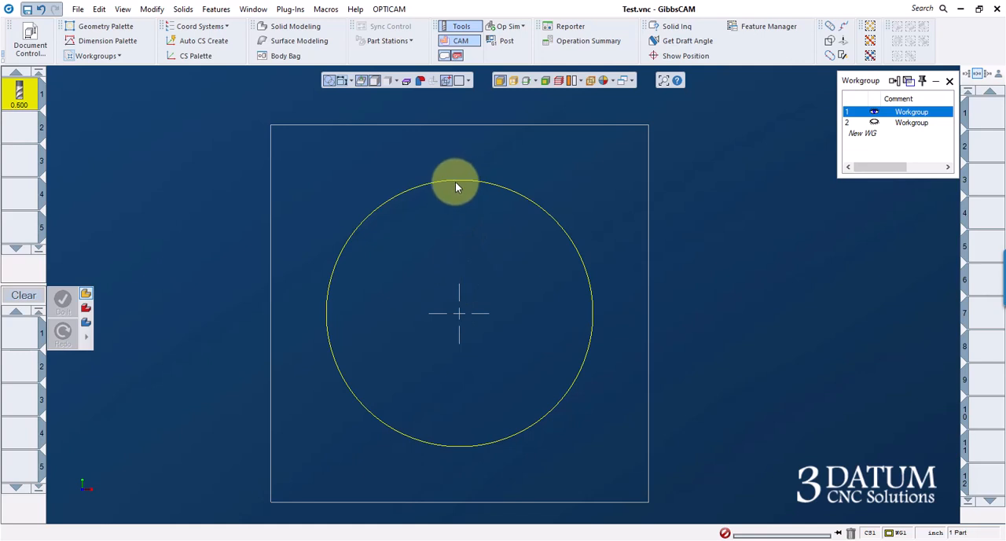
pyautogui.moveTo(459, 183)
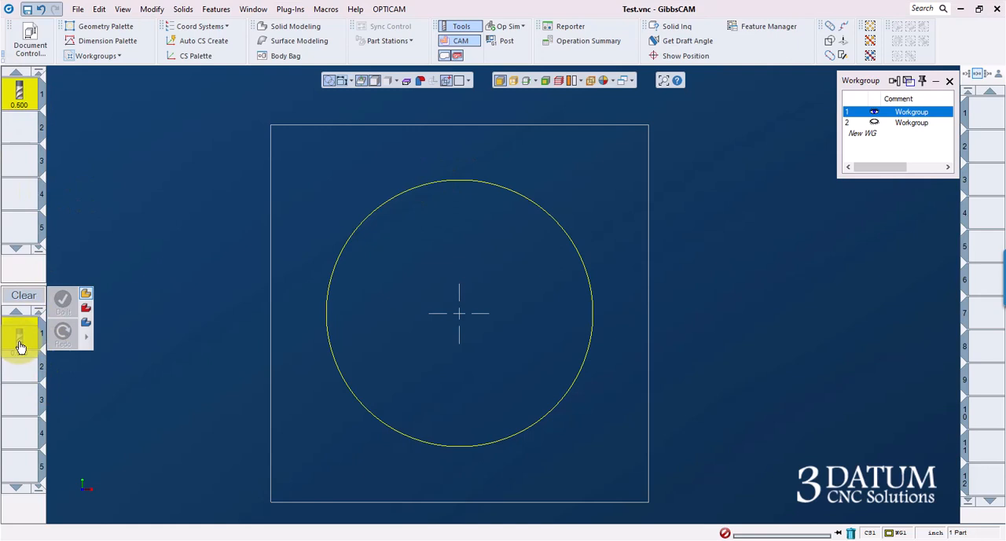
# Step: Create a Contour process for tool 1 on the circle, starting on its right side
pyautogui.click(20, 334)
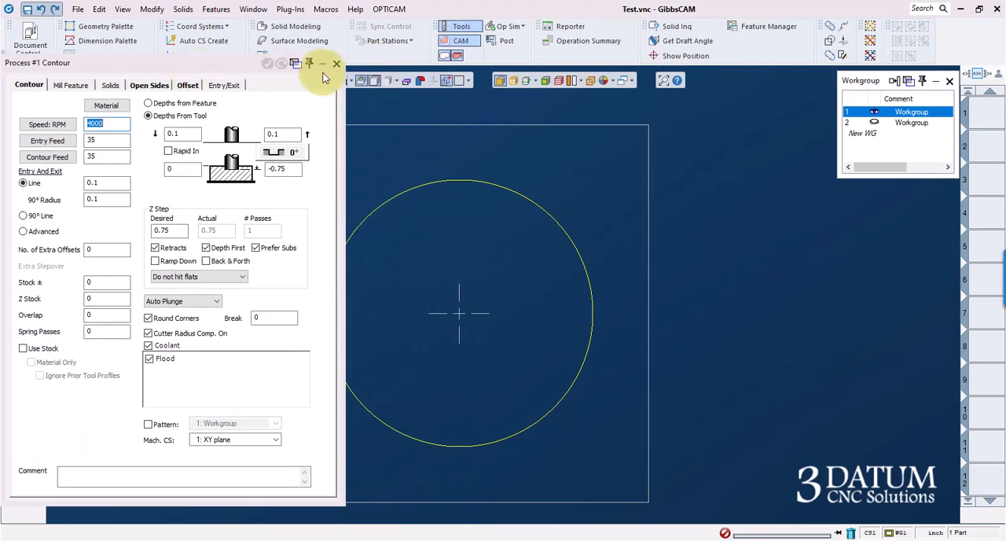
pyautogui.click(337, 64)
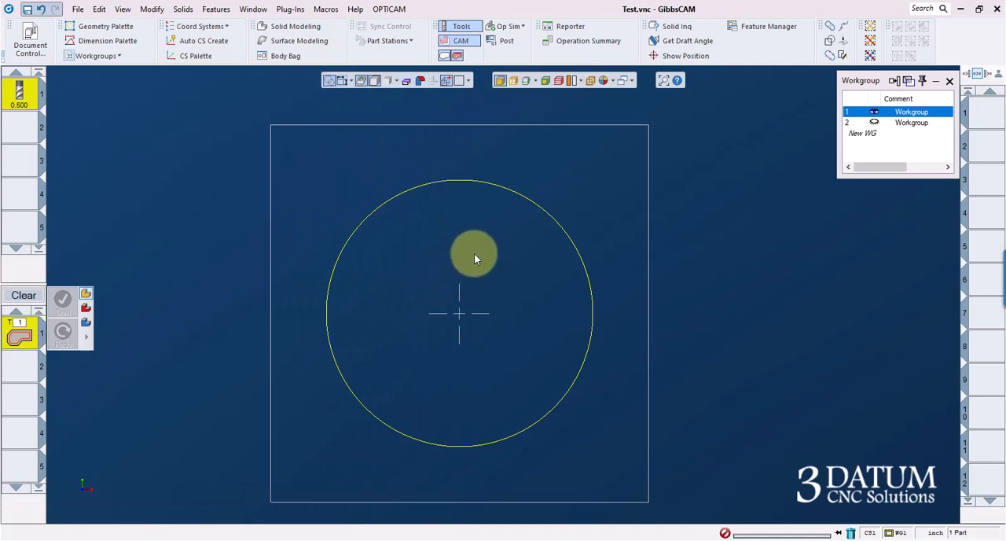
pyautogui.moveTo(546, 214)
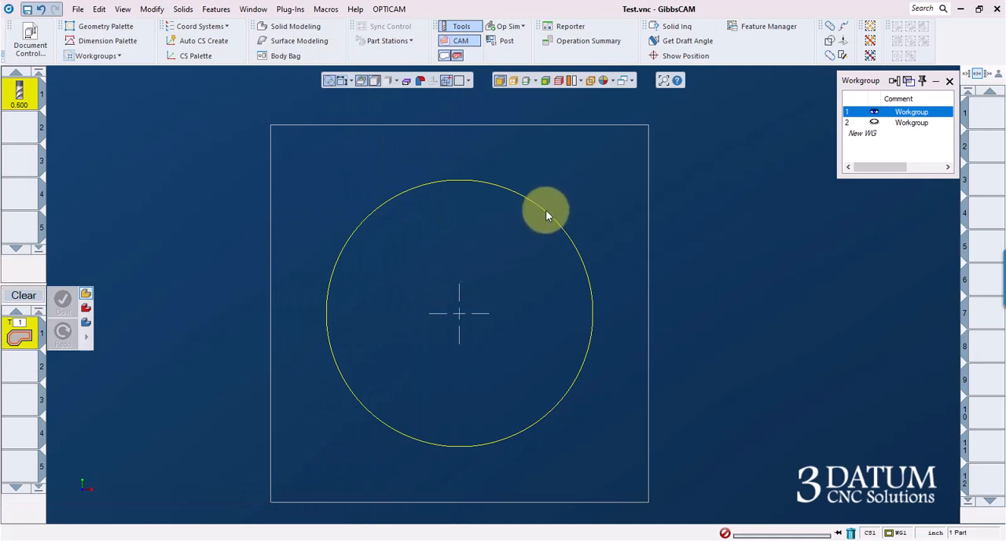
pyautogui.click(546, 215)
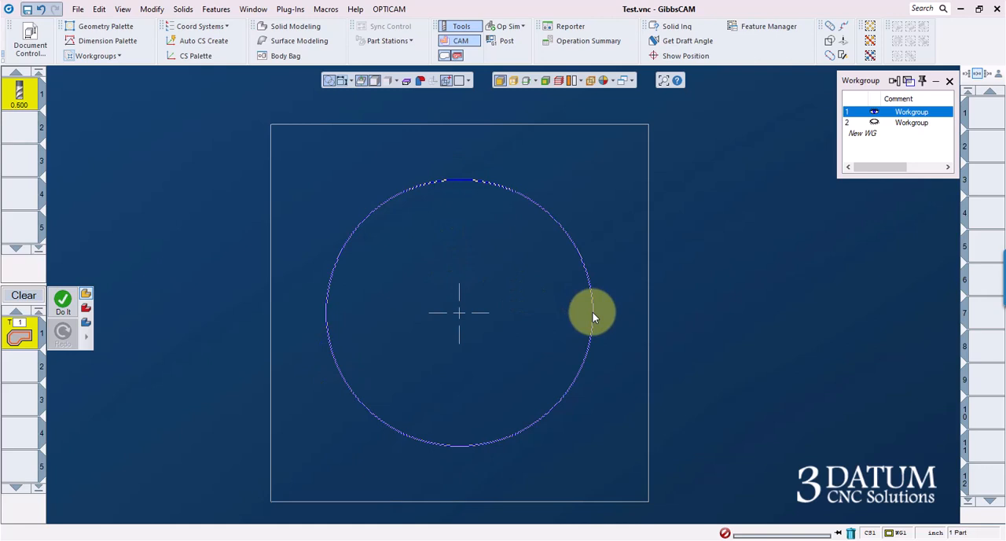
pyautogui.click(592, 312)
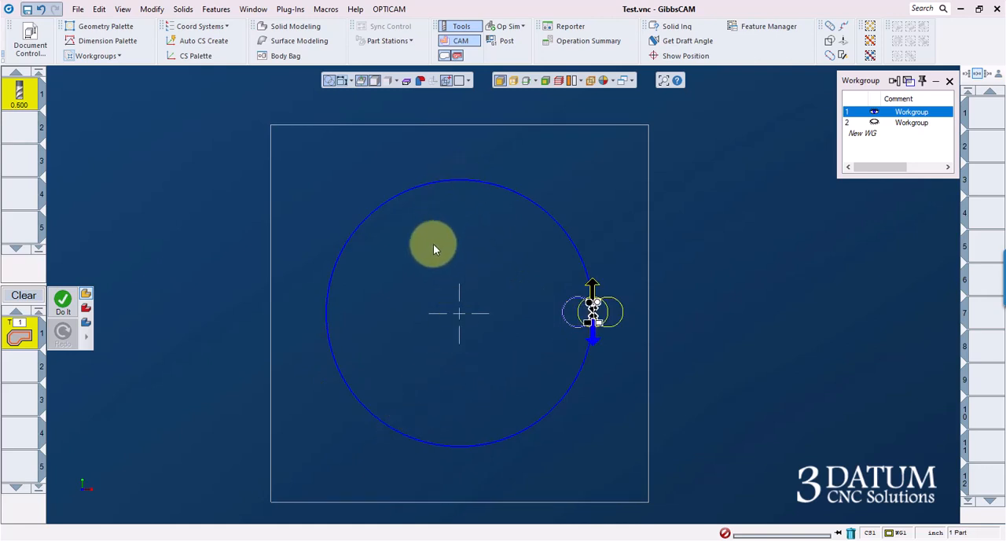
pyautogui.moveTo(431, 254)
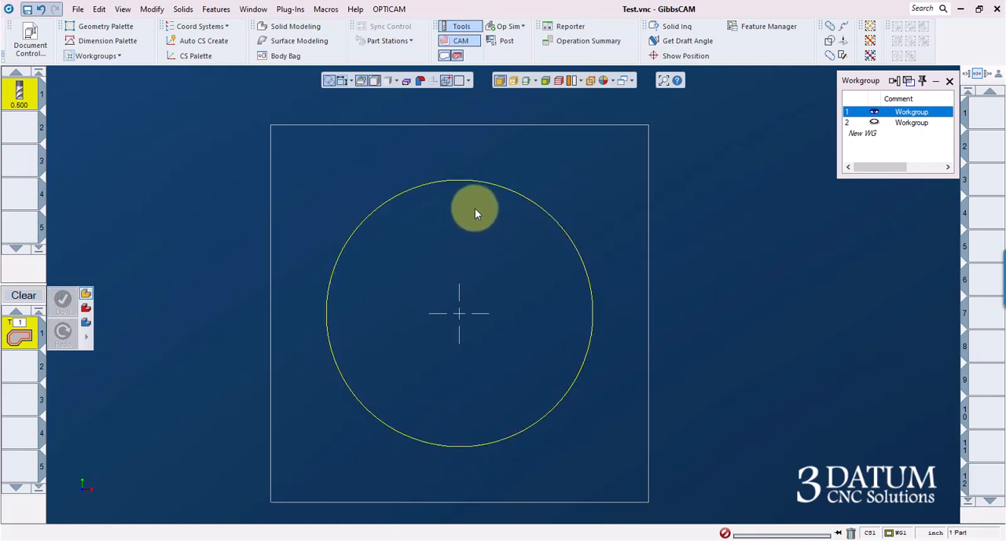
pyautogui.moveTo(454, 184)
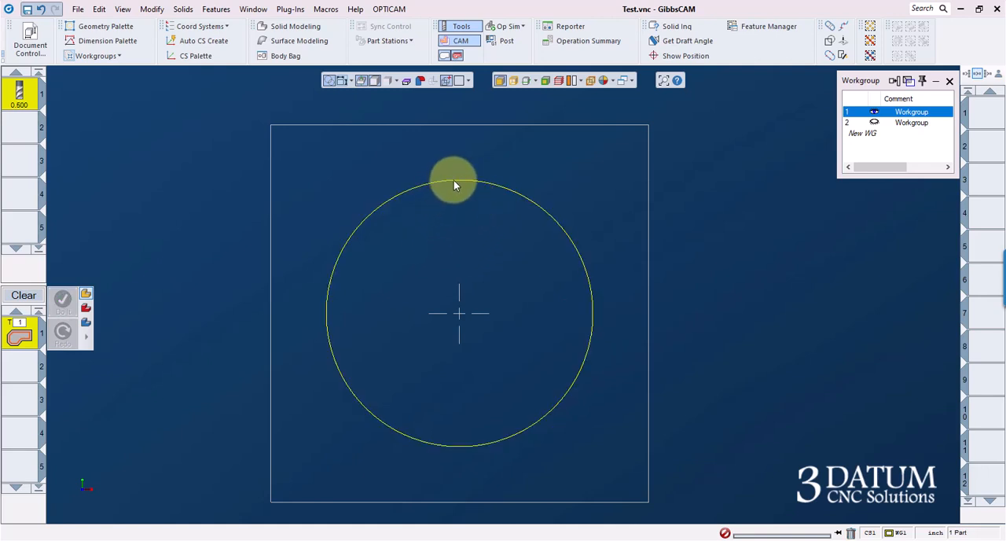
# Step: Try the equal-pieces split tool on the circle without splitting, then deselect it
pyautogui.click(290, 8)
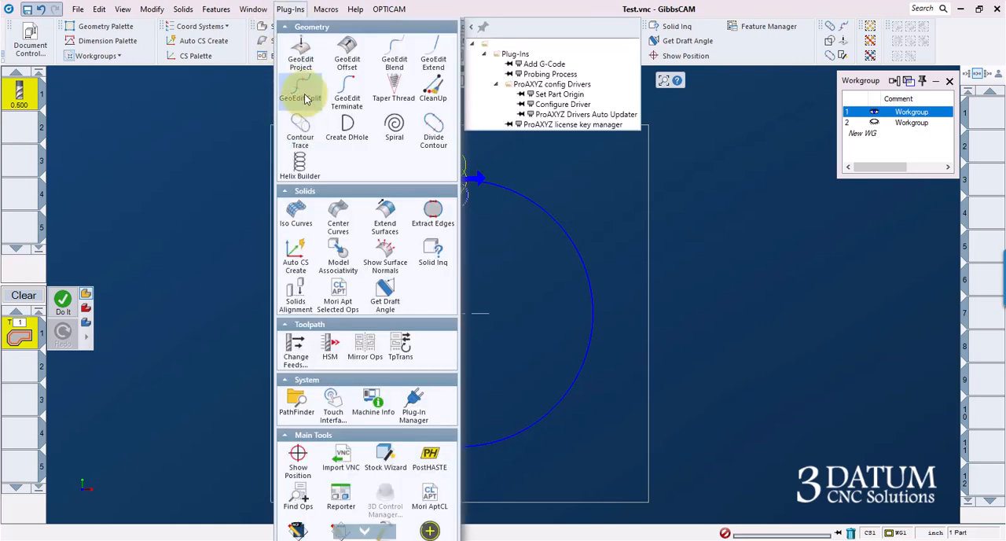
pyautogui.click(299, 87)
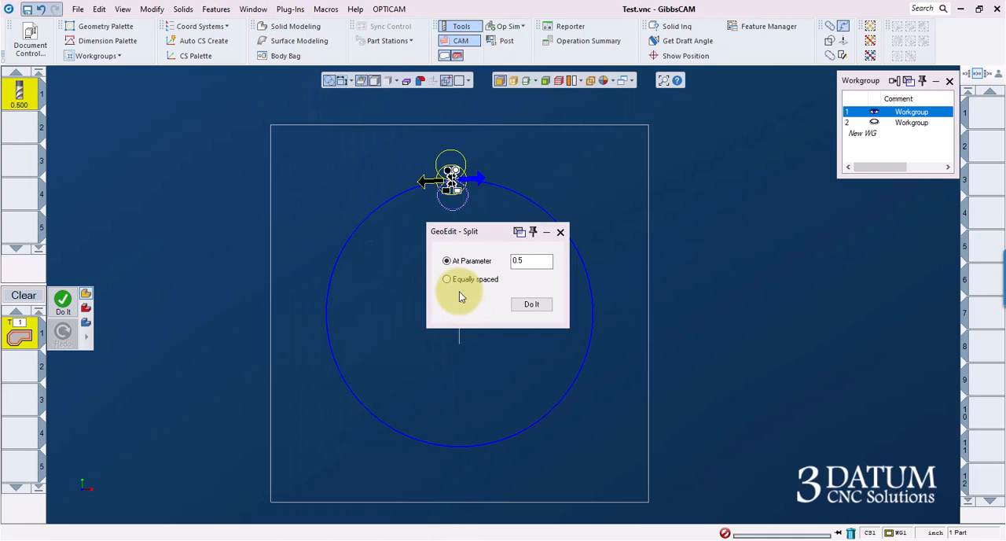
pyautogui.click(447, 279)
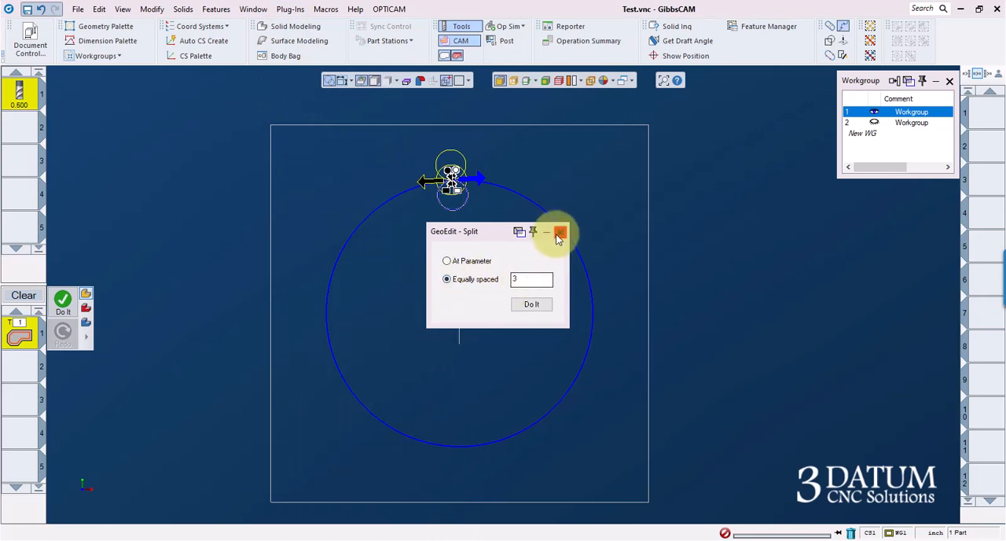
pyautogui.click(559, 232)
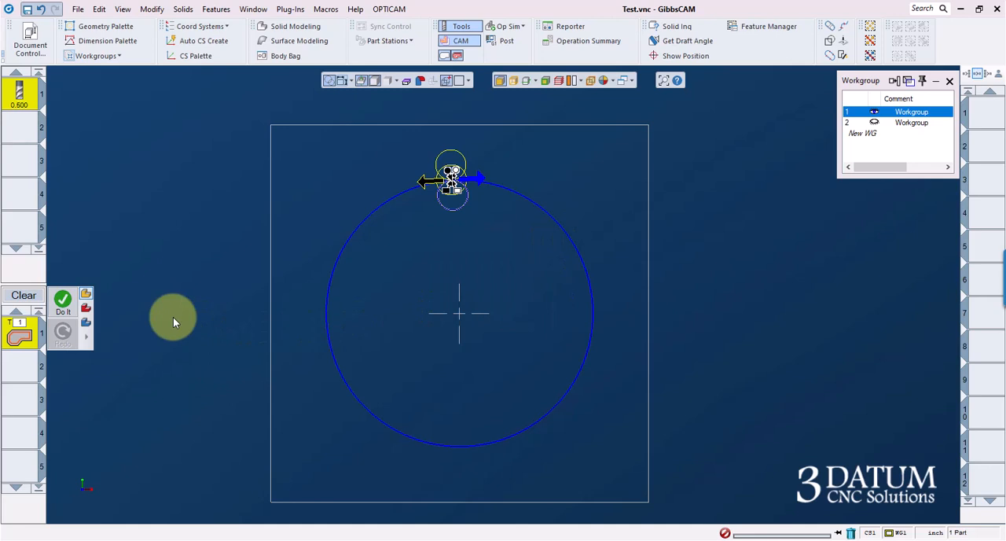
pyautogui.moveTo(298, 185)
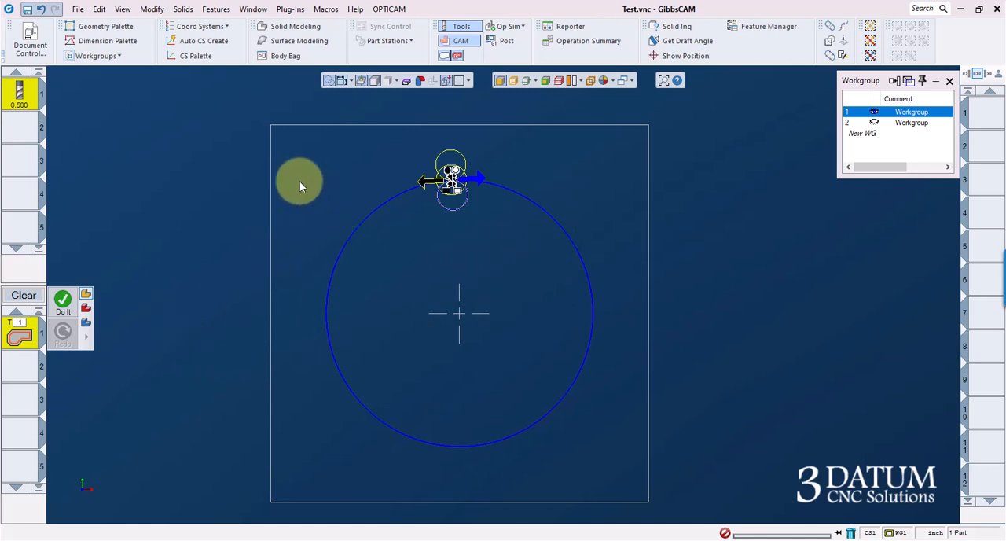
pyautogui.moveTo(314, 195)
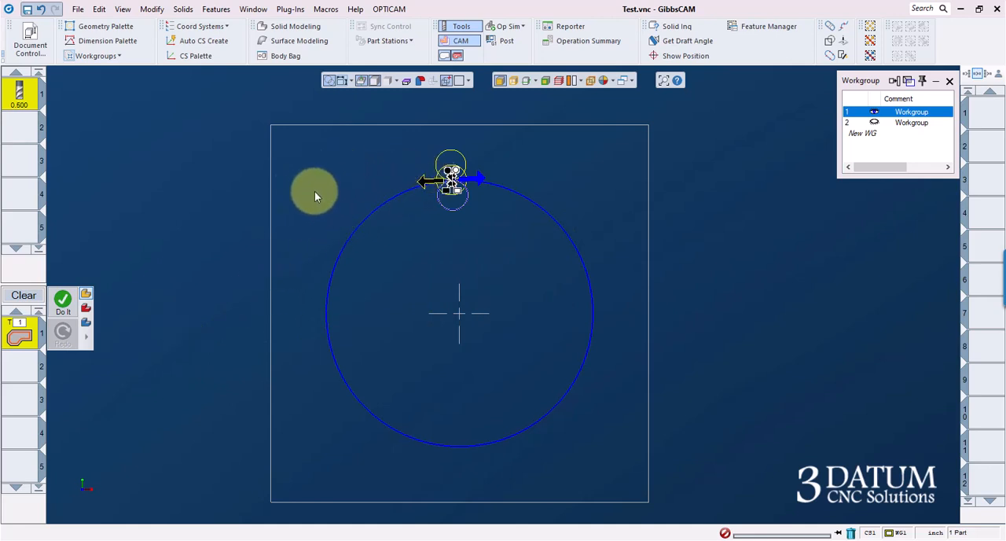
pyautogui.click(62, 302)
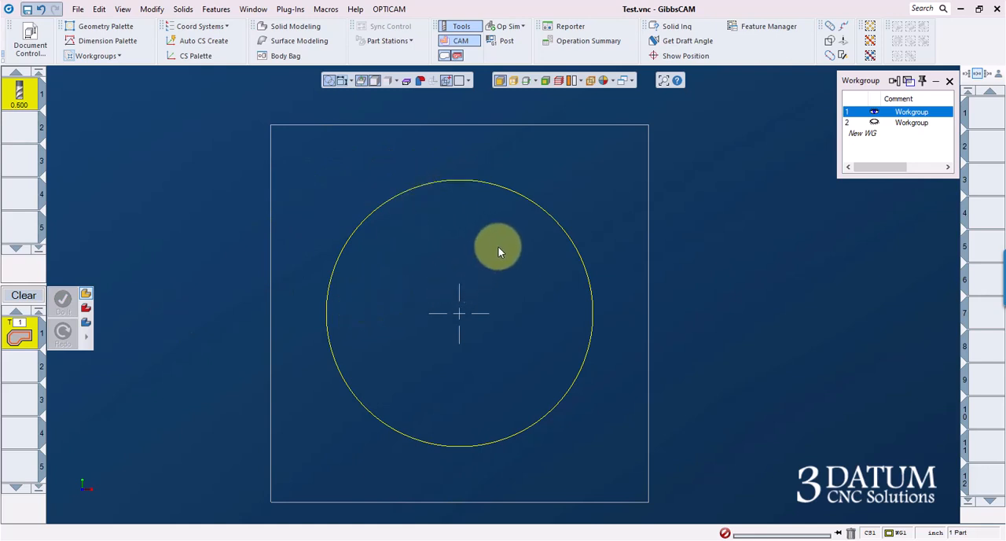
pyautogui.moveTo(460, 177)
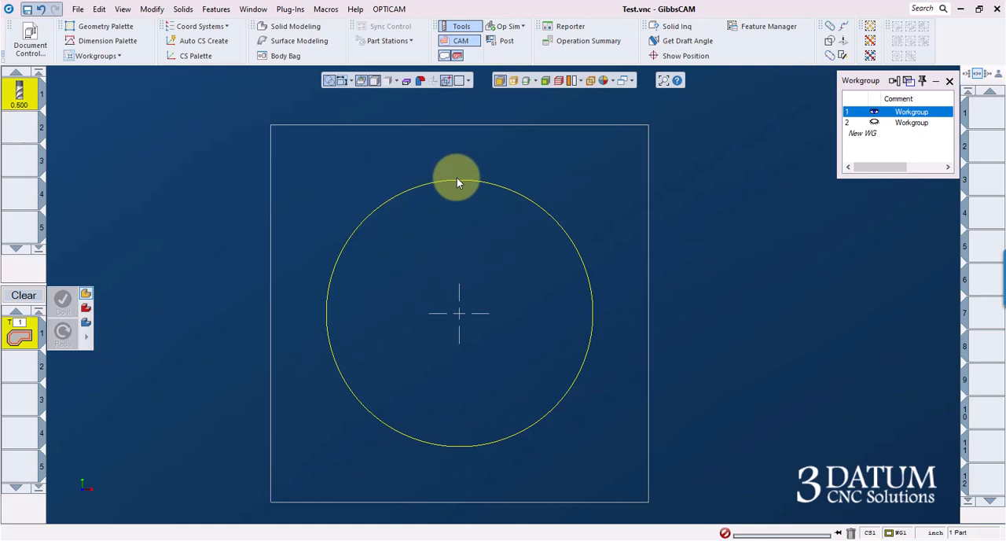
pyautogui.moveTo(142, 281)
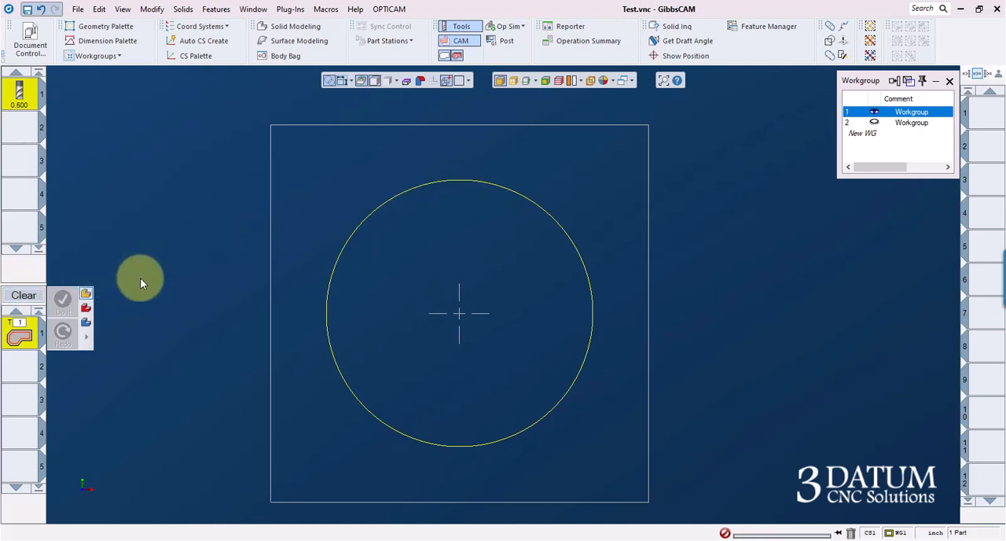
pyautogui.moveTo(550, 219)
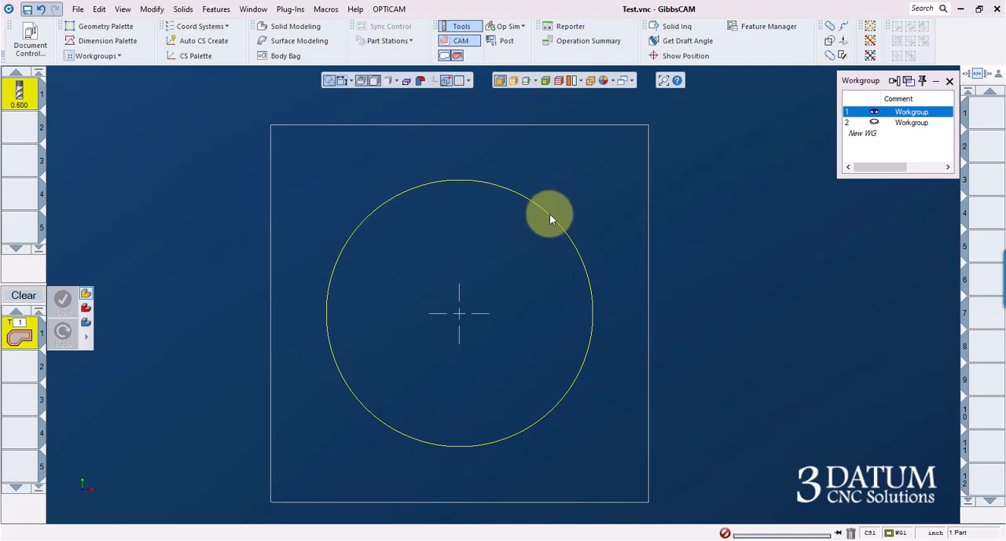
# Step: Select the circle and snap its machining markers to the top 90° quadrant via Shape
pyautogui.click(550, 218)
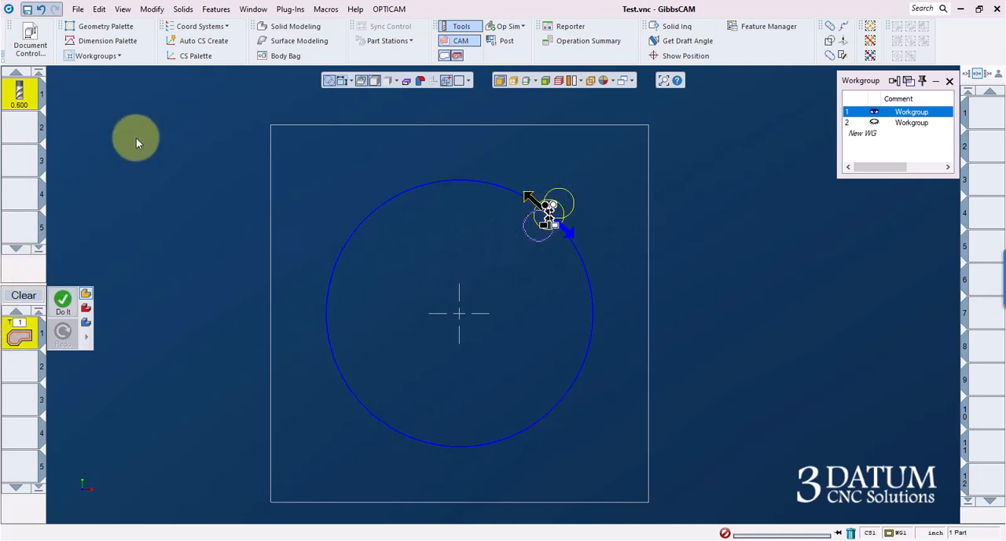
pyautogui.moveTo(107, 91)
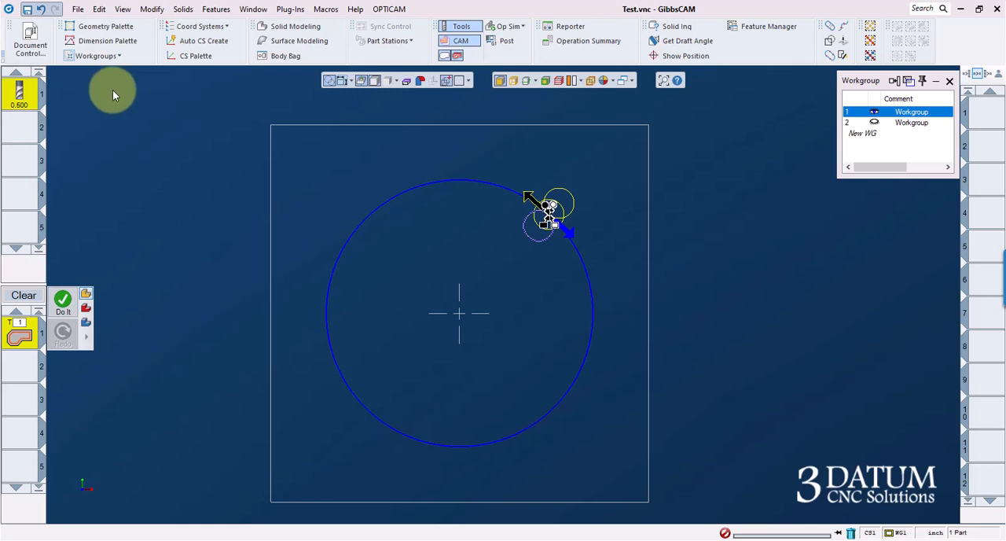
pyautogui.moveTo(87, 55)
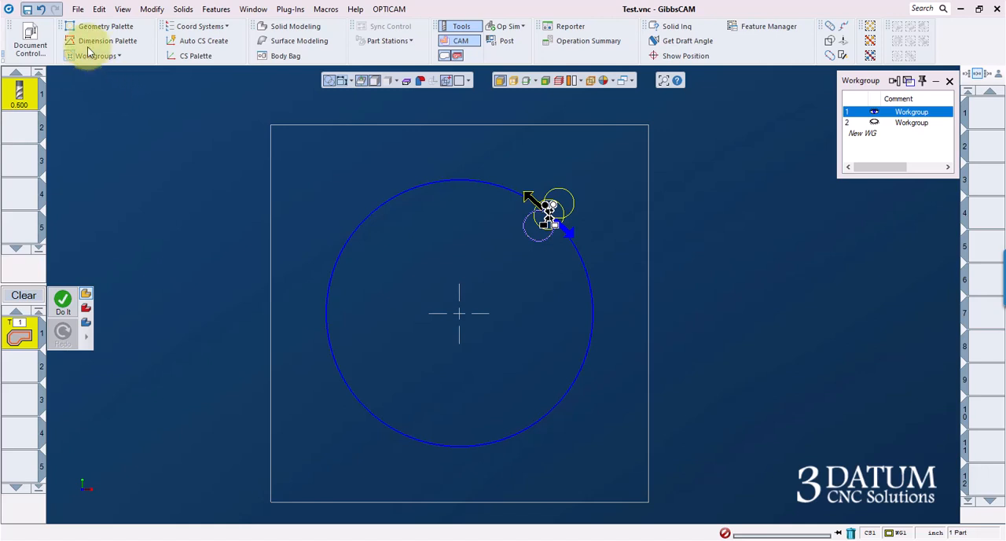
pyautogui.click(105, 26)
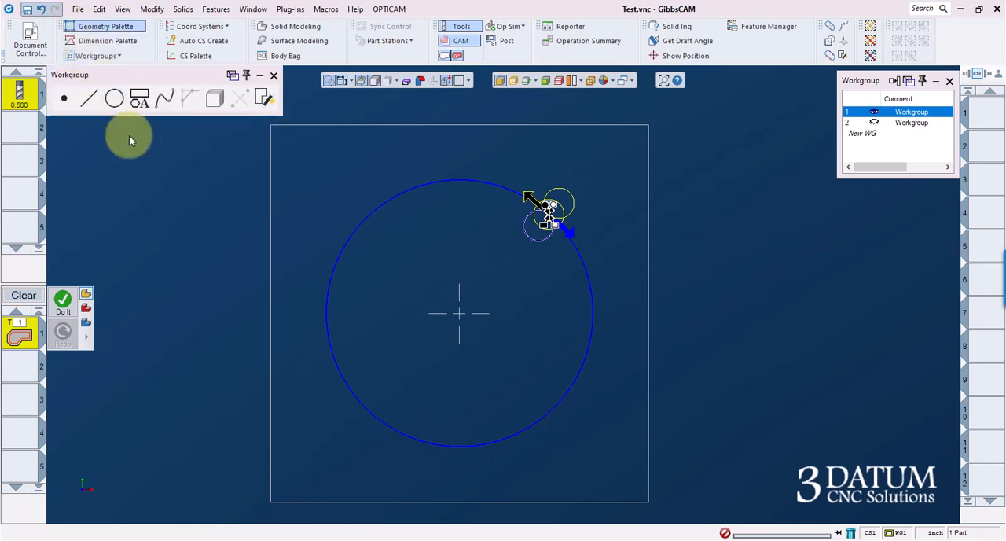
pyautogui.moveTo(144, 154)
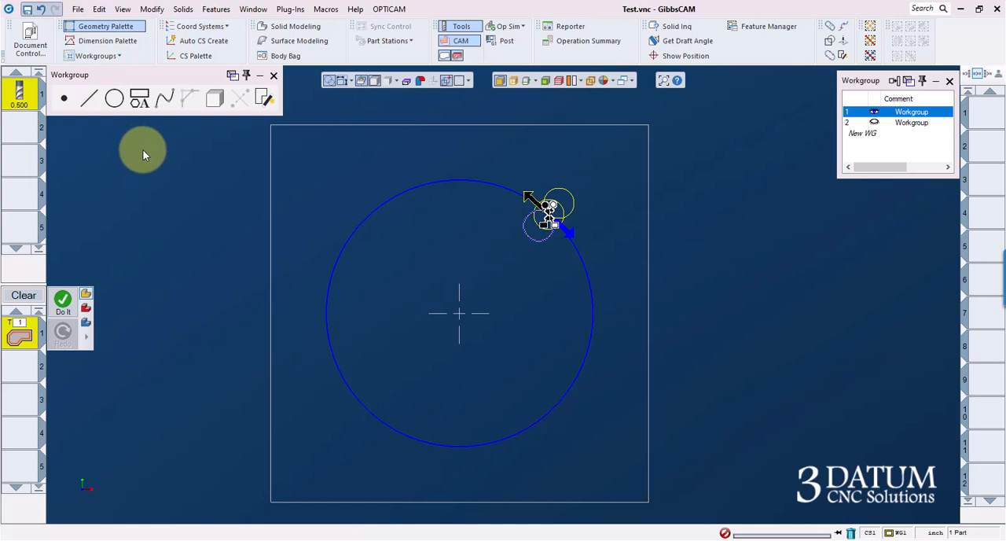
pyautogui.moveTo(146, 154)
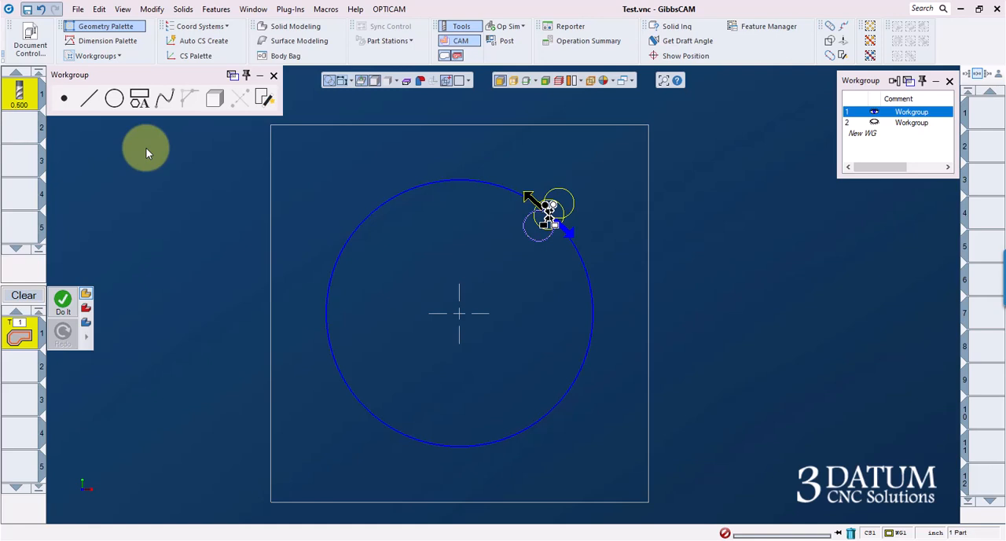
pyautogui.moveTo(165, 102)
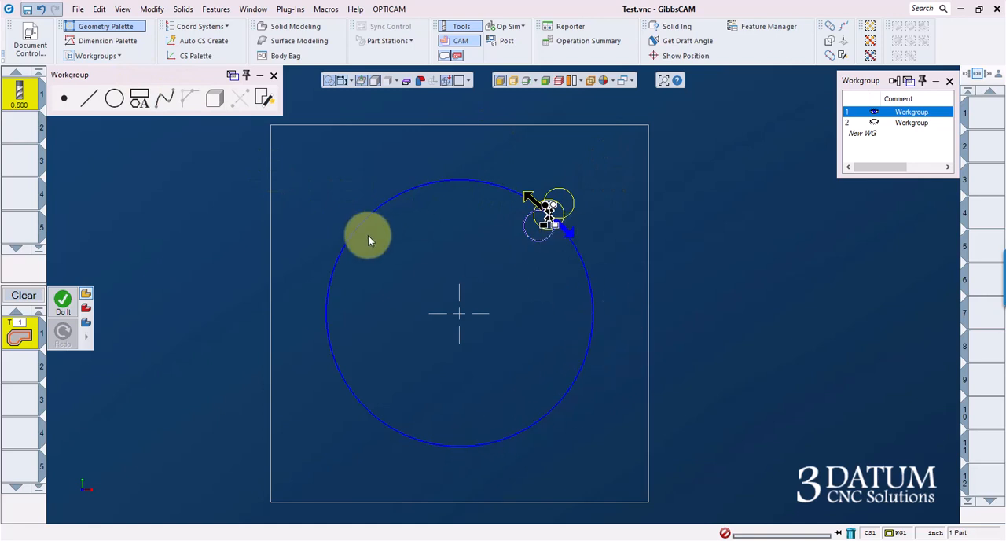
pyautogui.moveTo(338, 220)
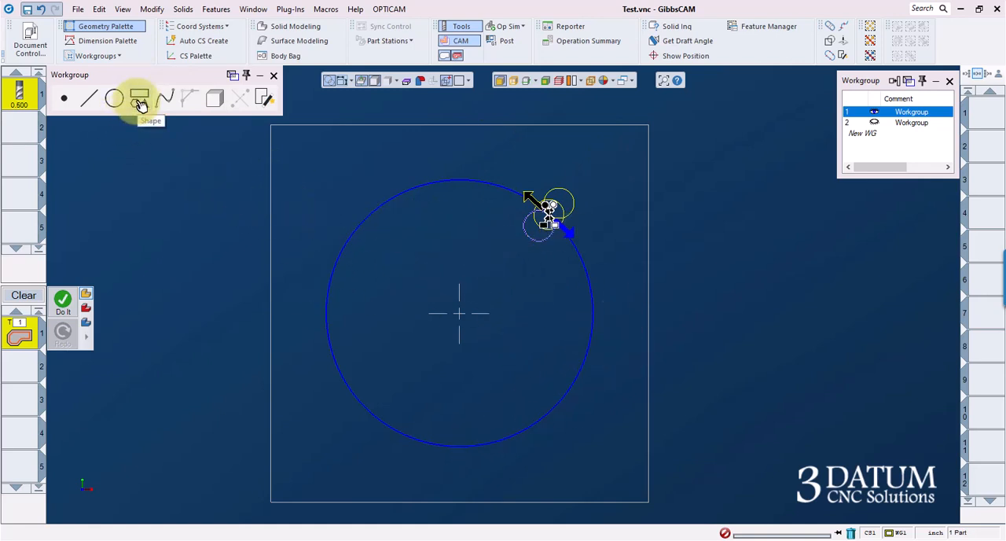
pyautogui.click(139, 98)
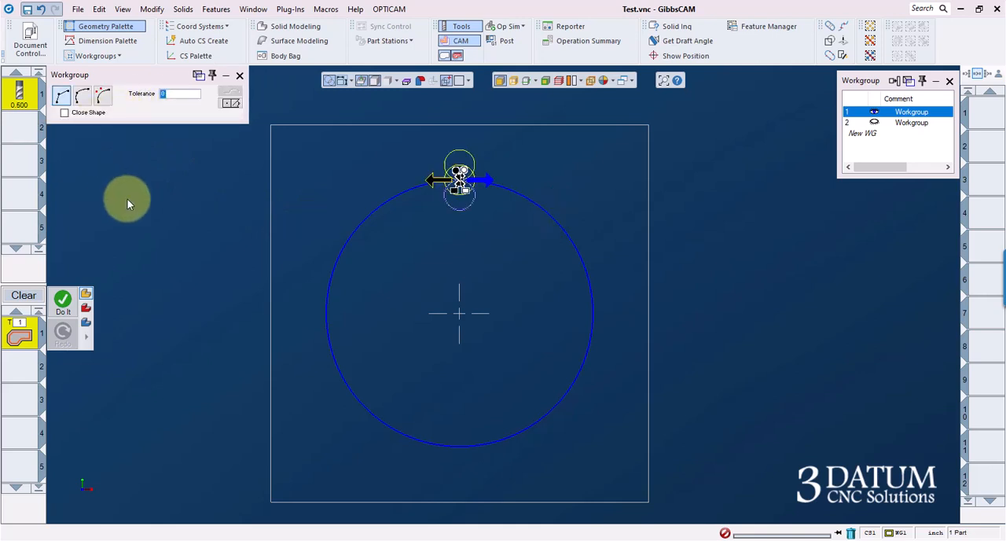
pyautogui.moveTo(782, 333)
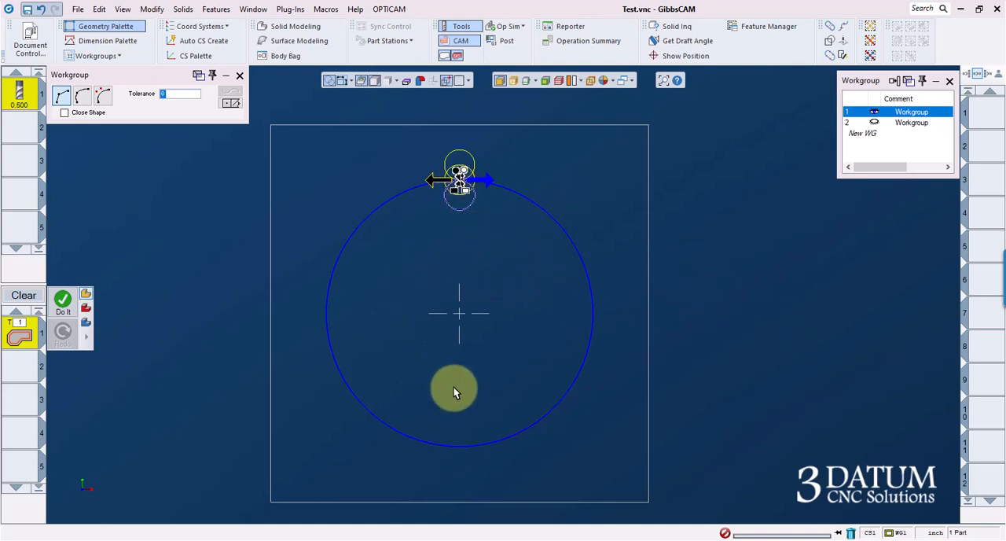
pyautogui.moveTo(408, 405)
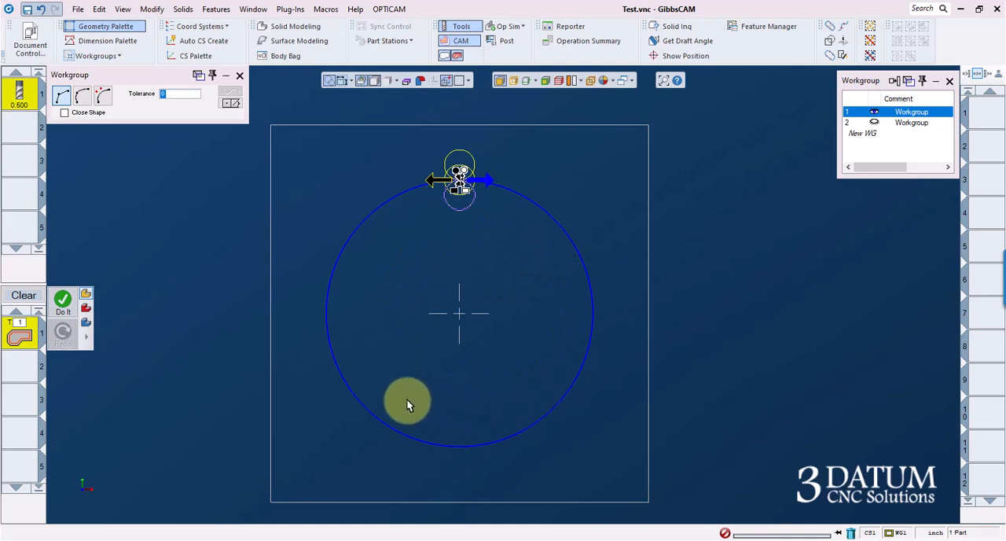
pyautogui.click(230, 104)
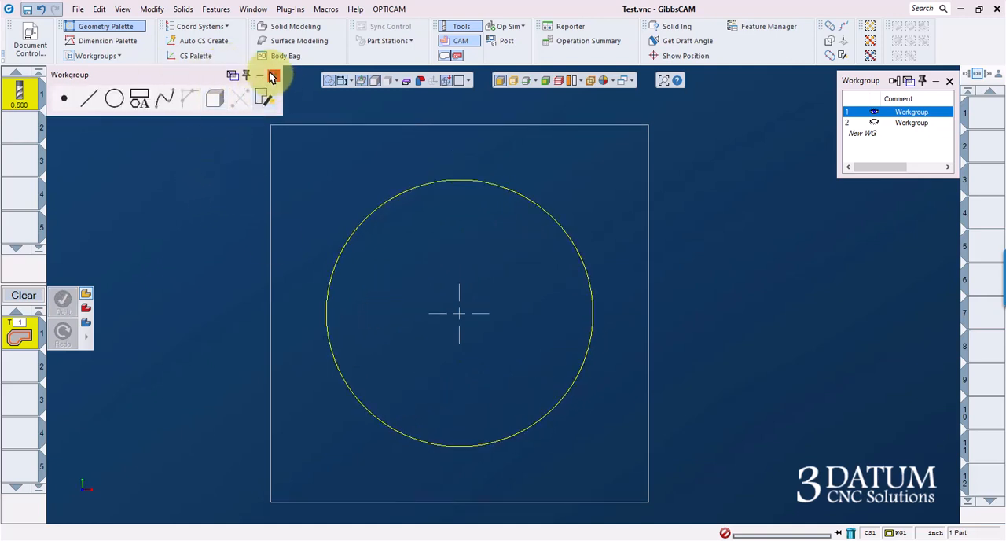
# Step: Close the palette, review Process #1 Contour settings, then clear the selection
pyautogui.click(273, 75)
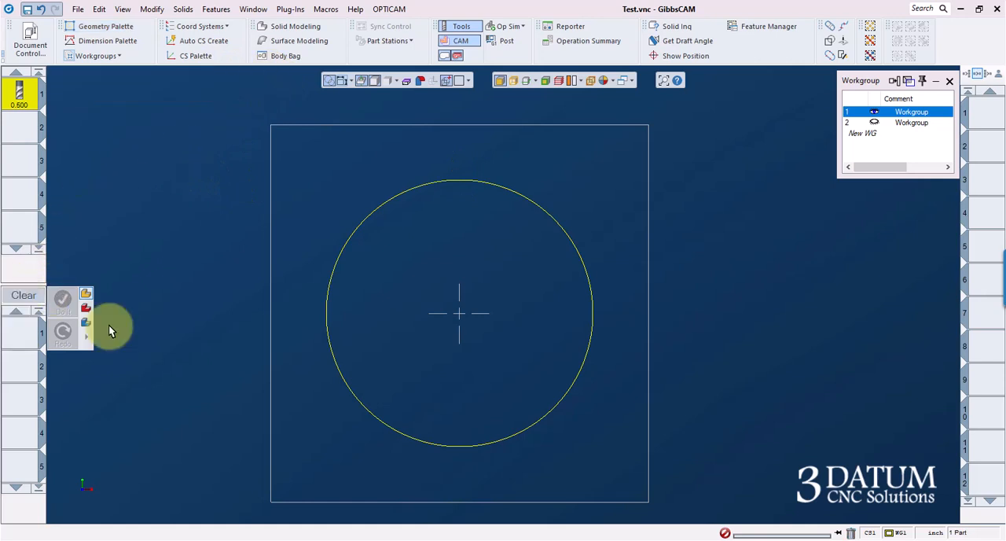
pyautogui.click(582, 259)
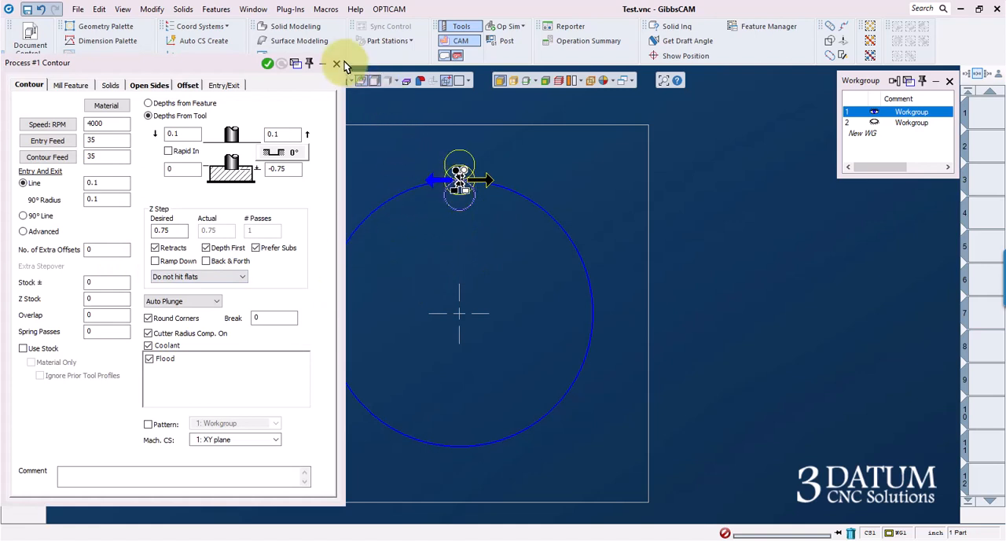
pyautogui.click(335, 63)
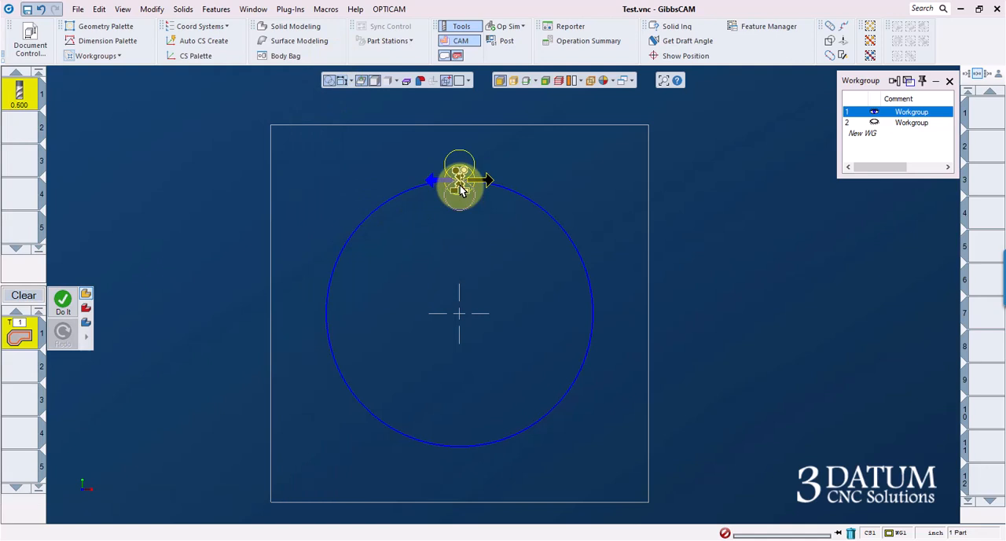
pyautogui.moveTo(605, 231)
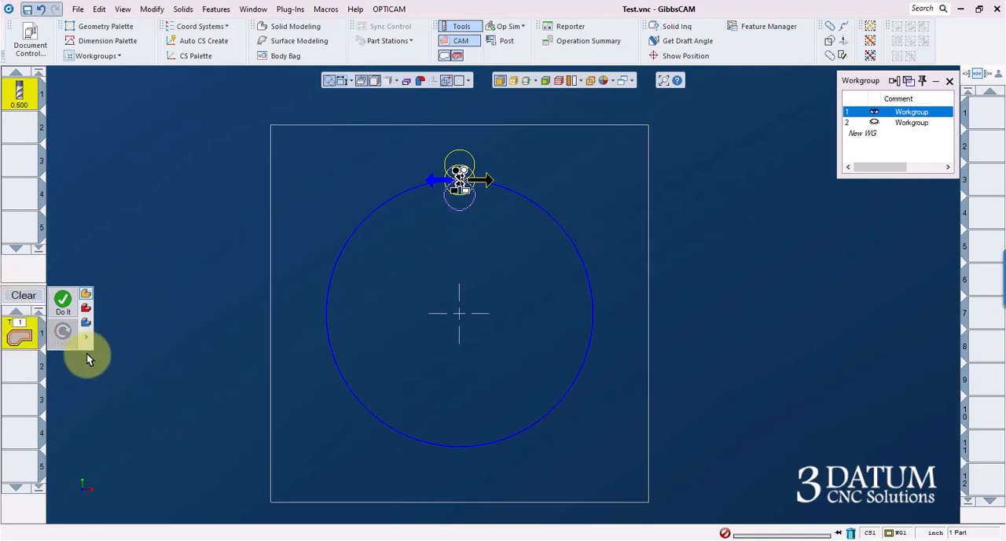
pyautogui.click(62, 303)
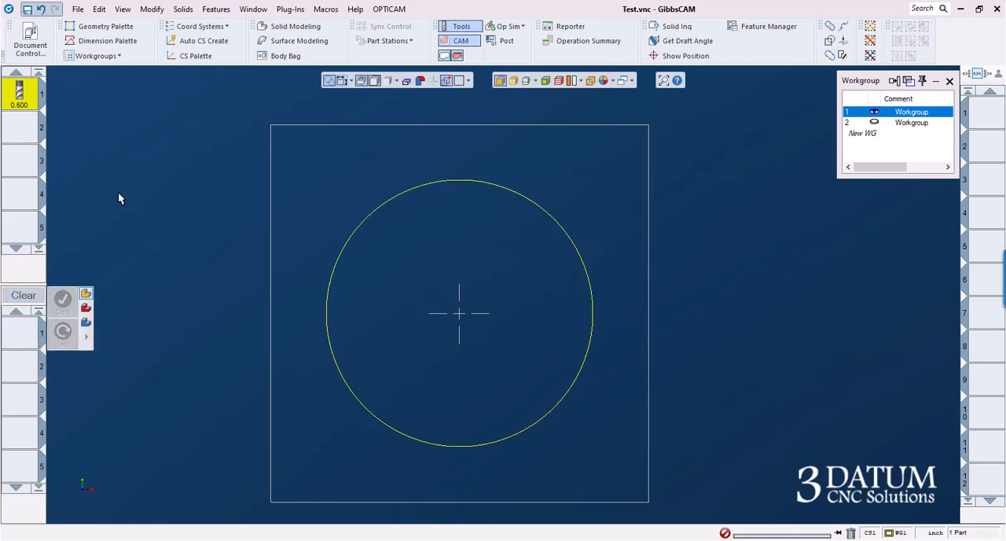